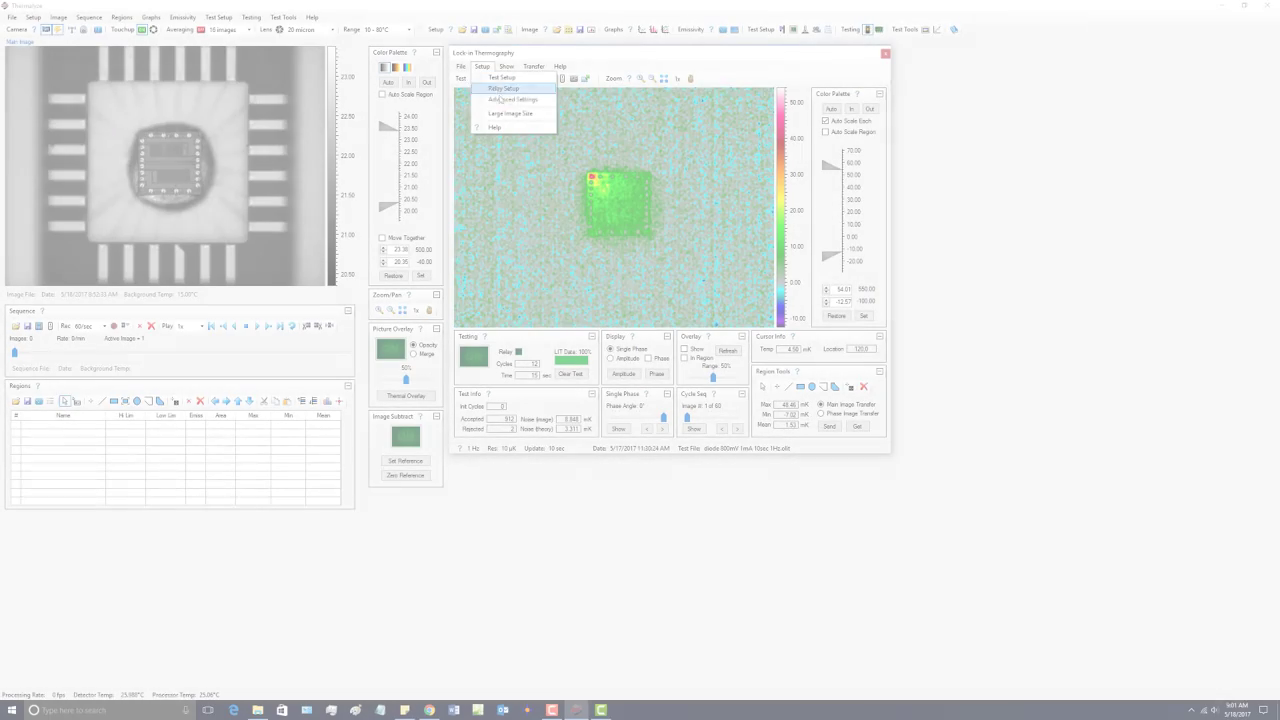
Step: Open Setup > Advanced Settings in the Lock-in Thermography window
left_click(513, 99)
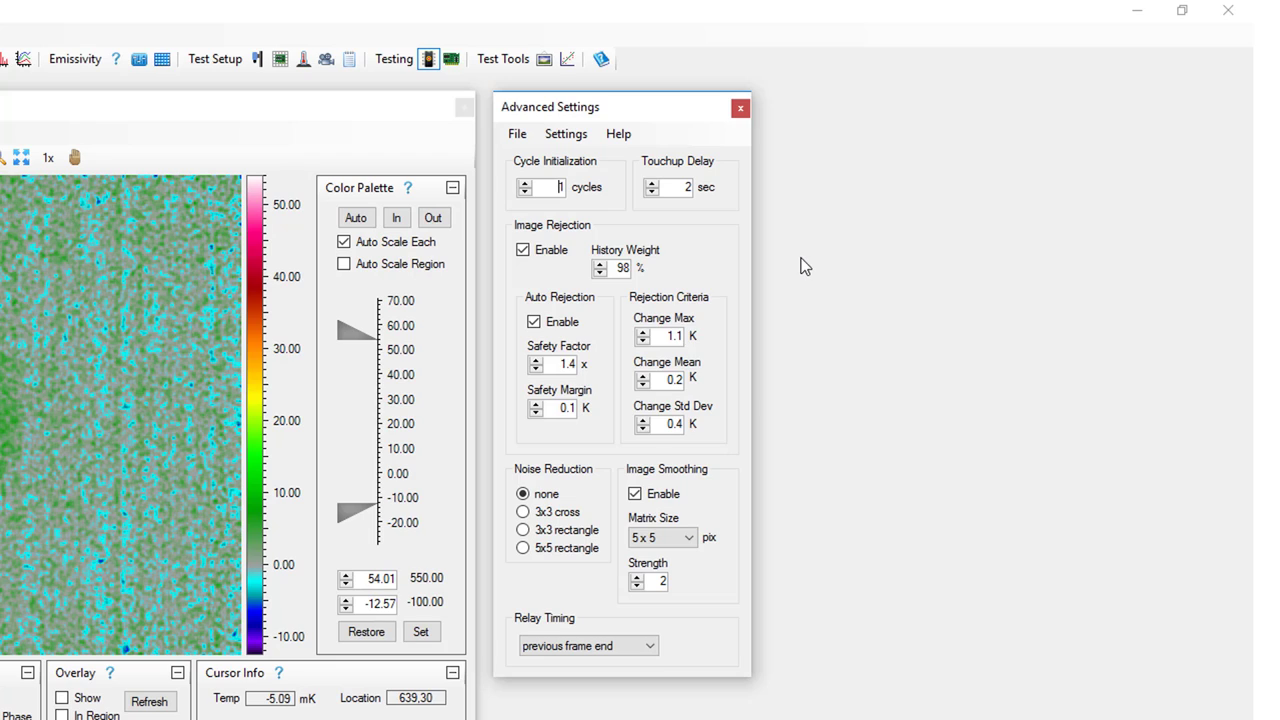
mouse_move(550, 207)
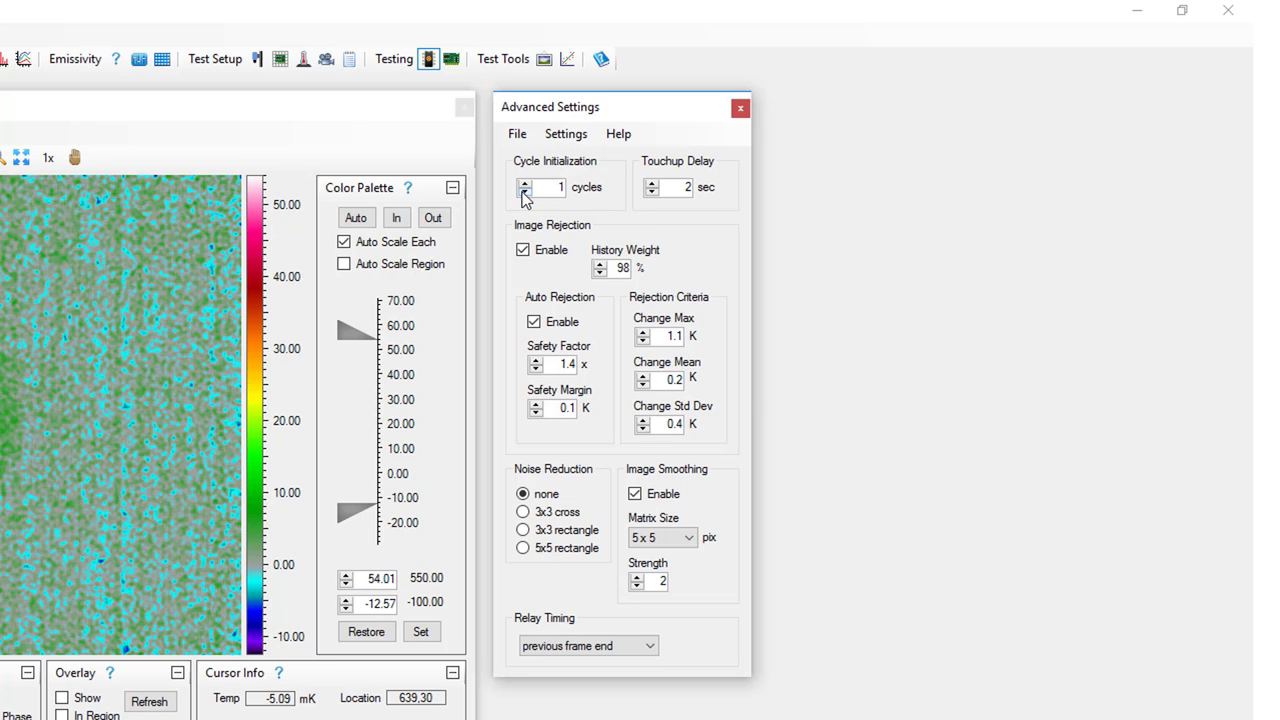
Step: Lower Cycle Initialization from 1 to 0 cycles
left_click(524, 191)
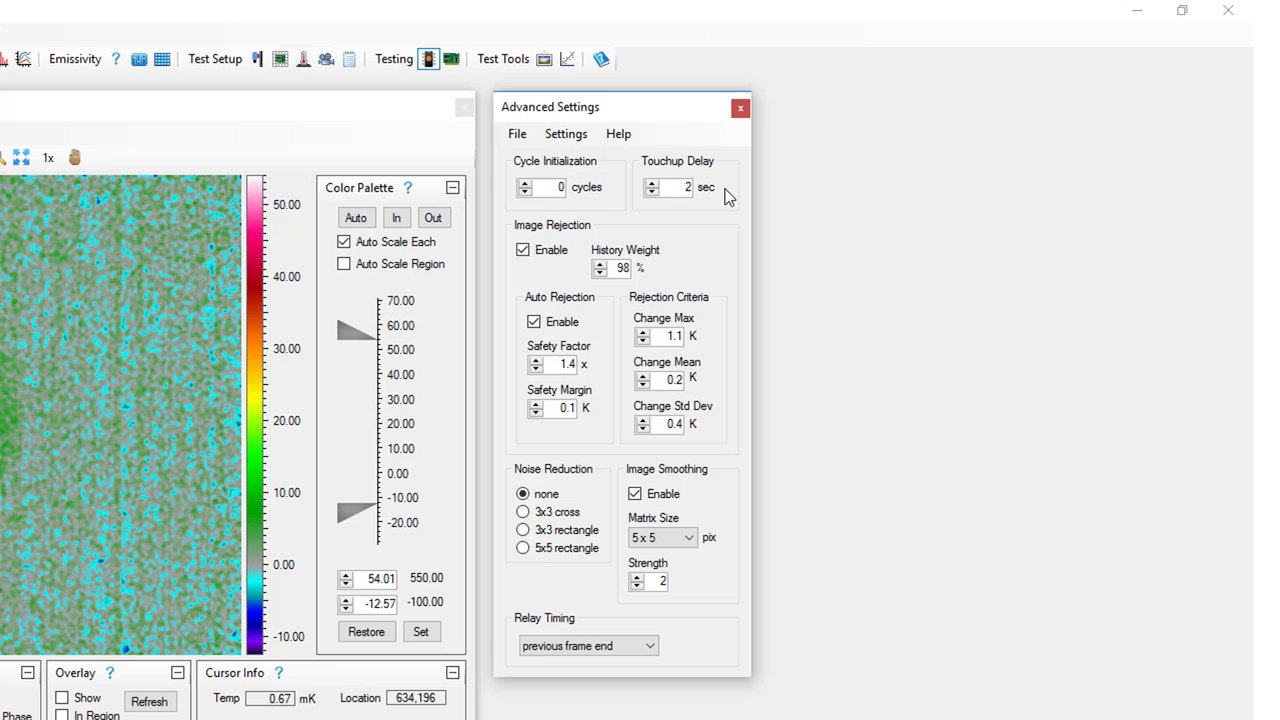
mouse_move(682, 260)
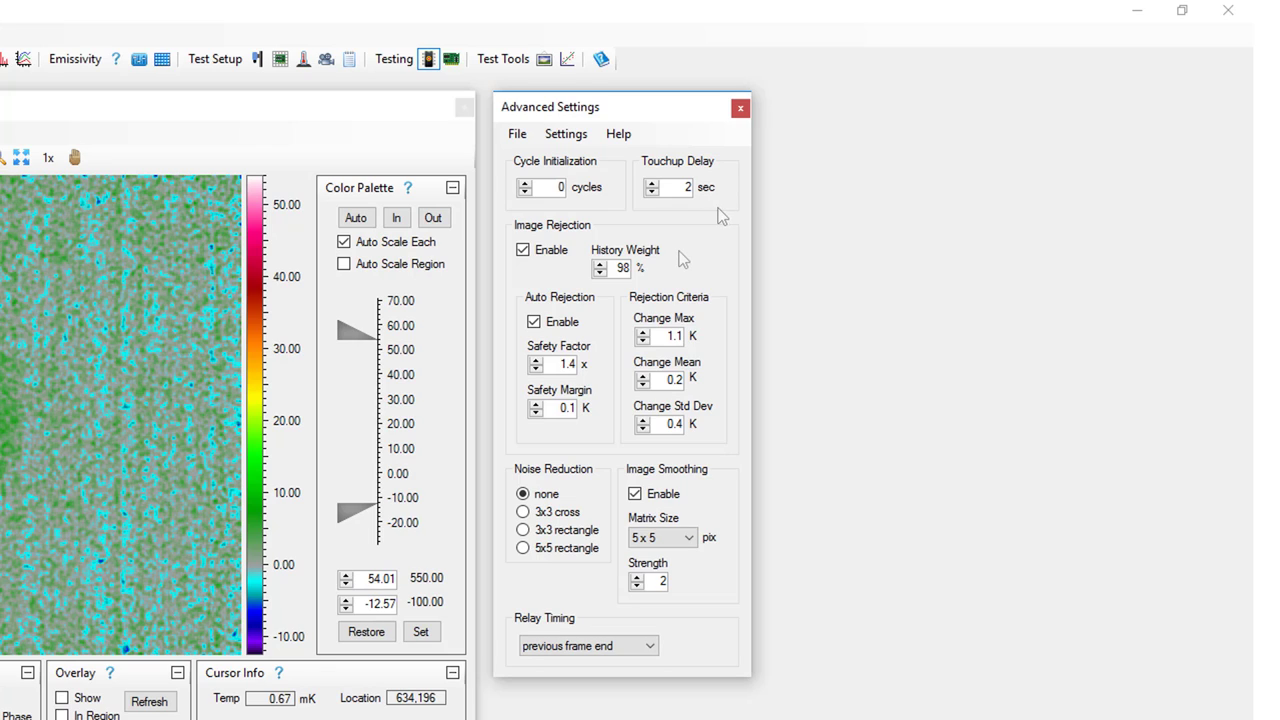
mouse_move(682, 259)
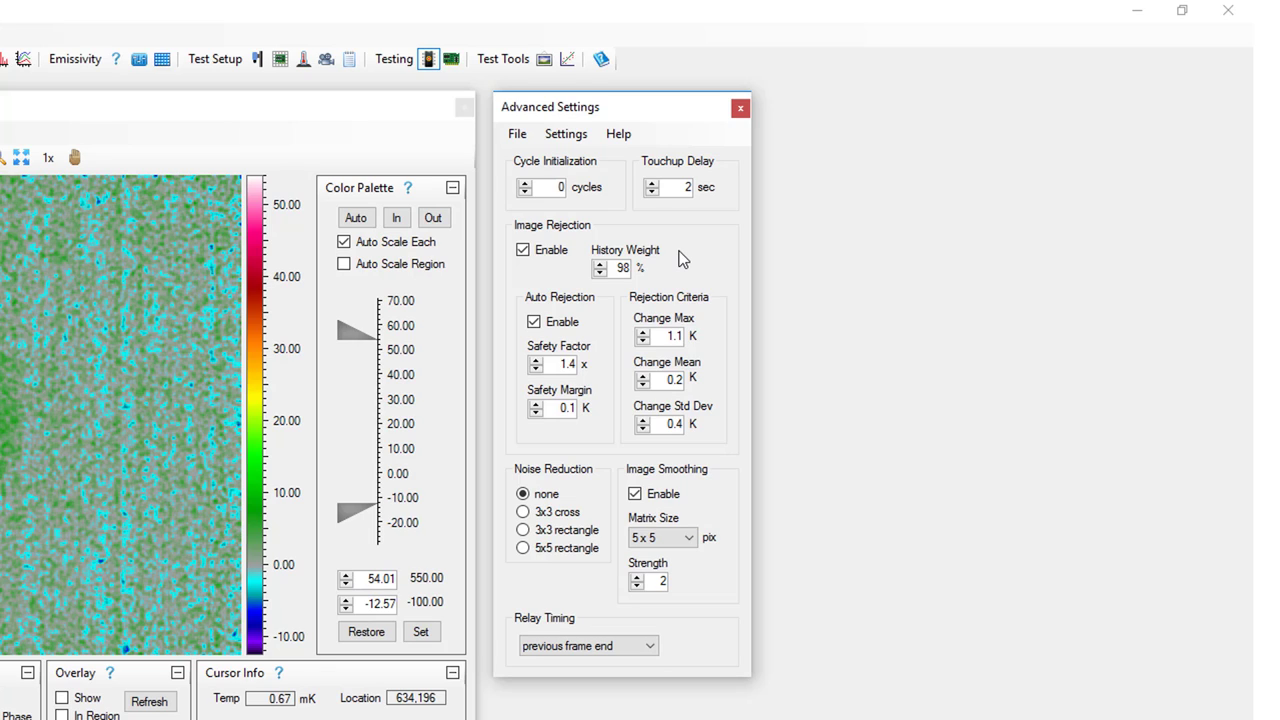
mouse_move(715, 267)
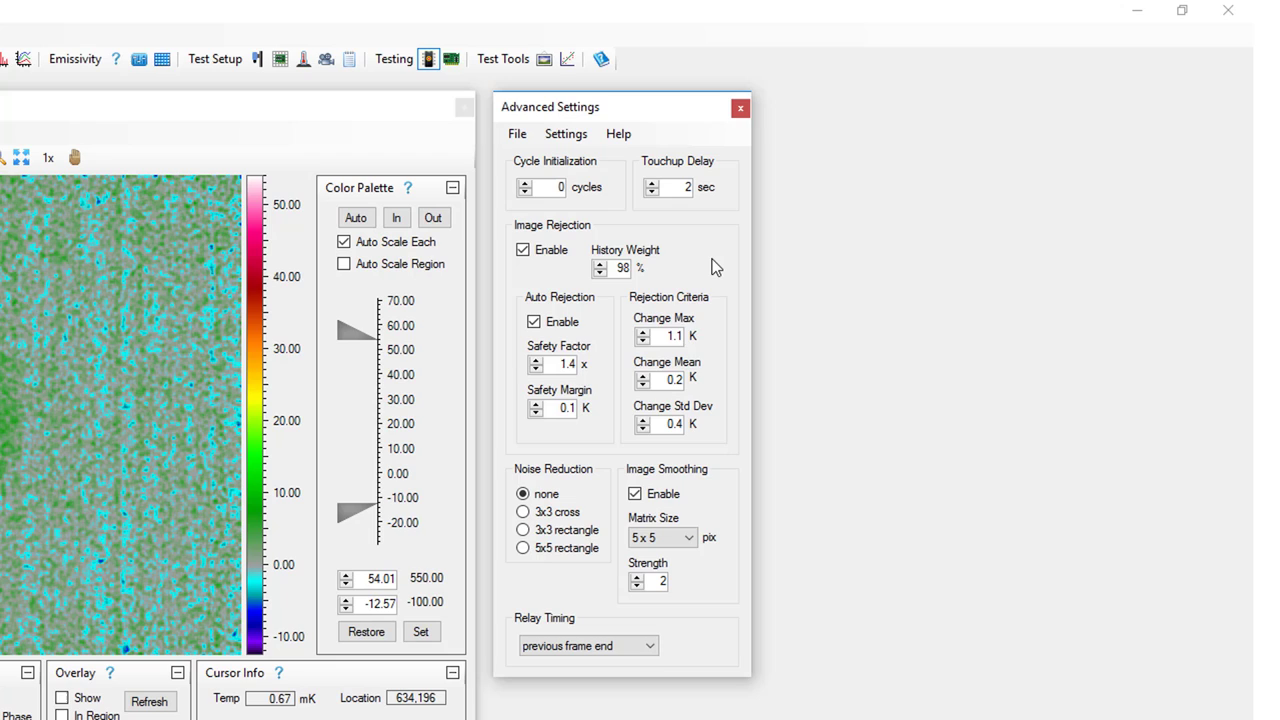
mouse_move(894, 481)
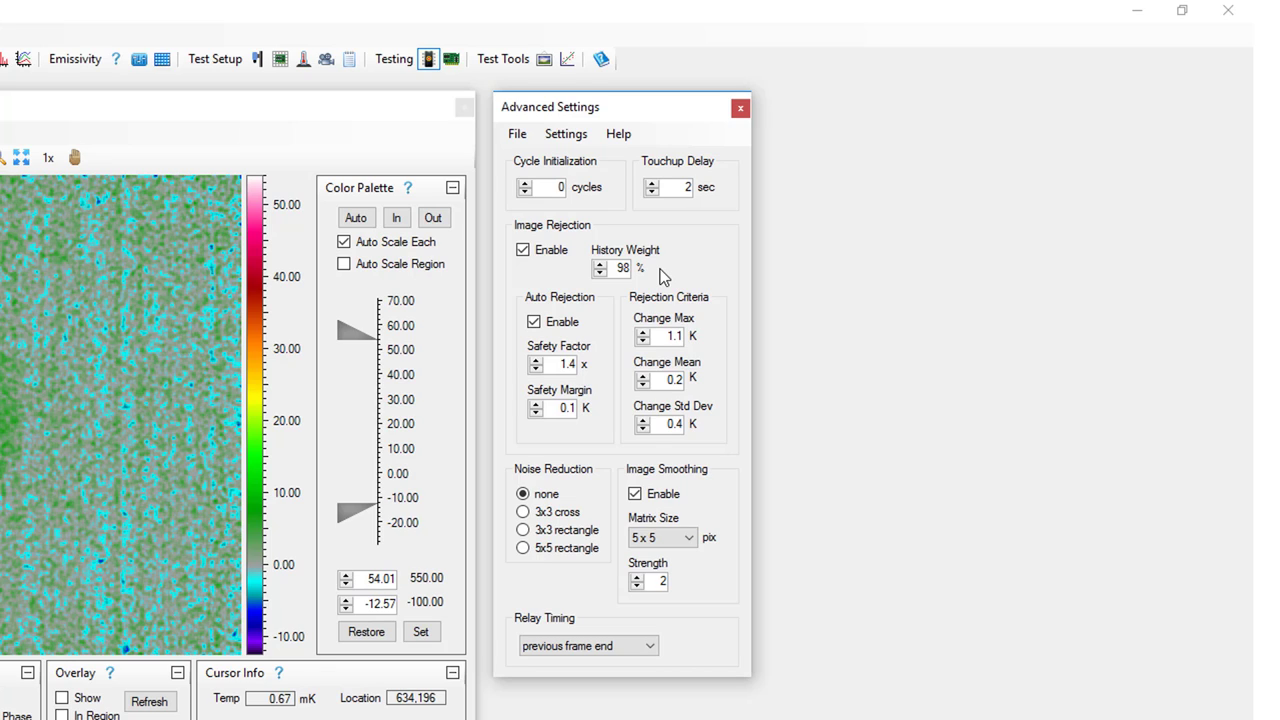
mouse_move(667, 275)
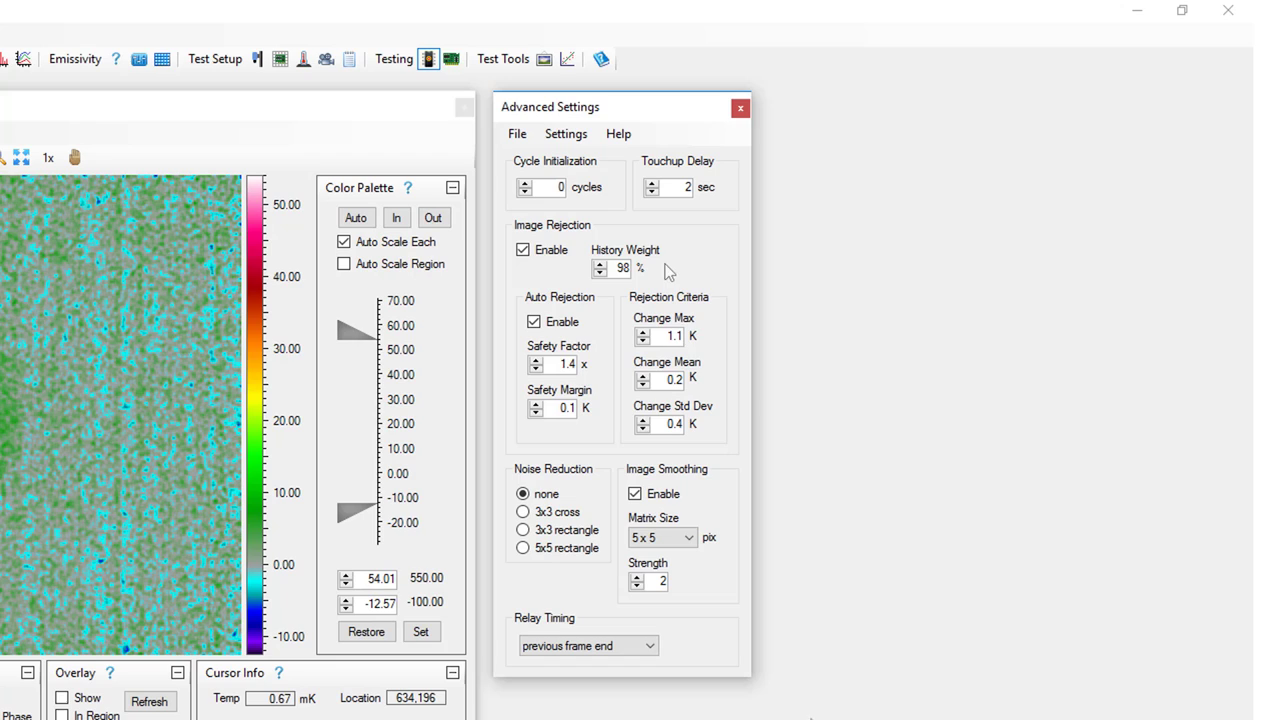
mouse_move(570, 271)
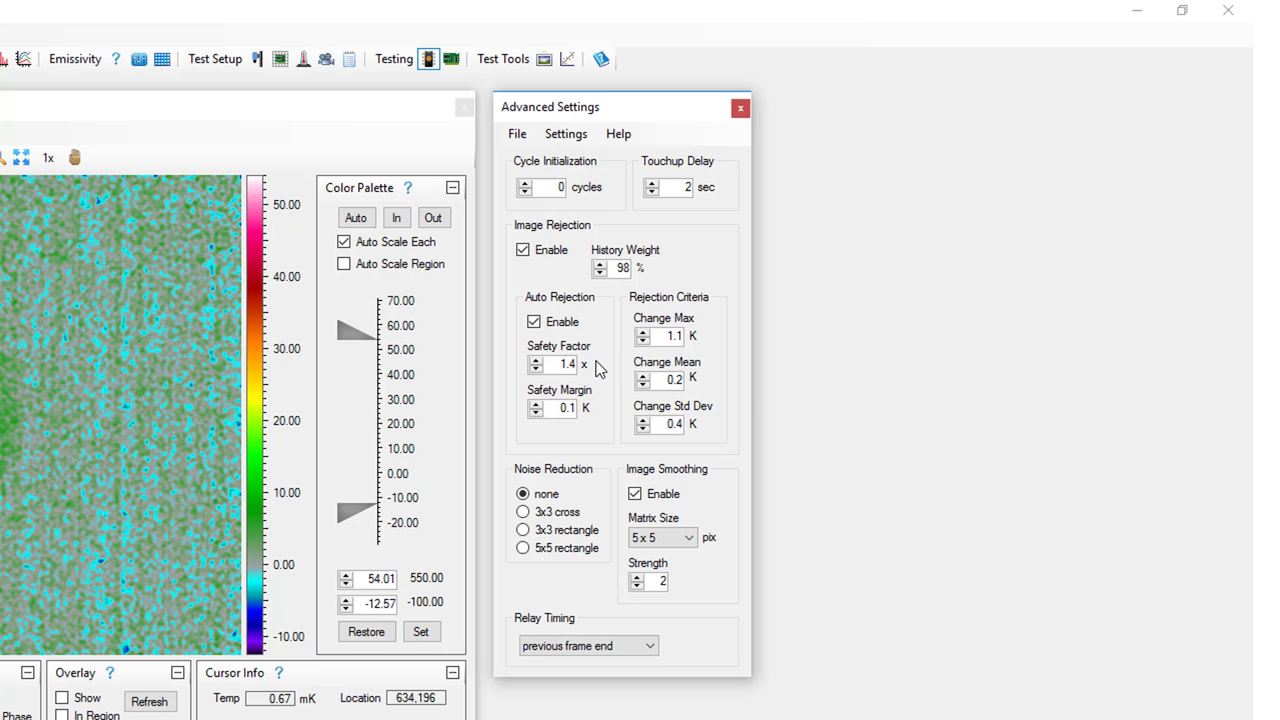
mouse_move(600, 378)
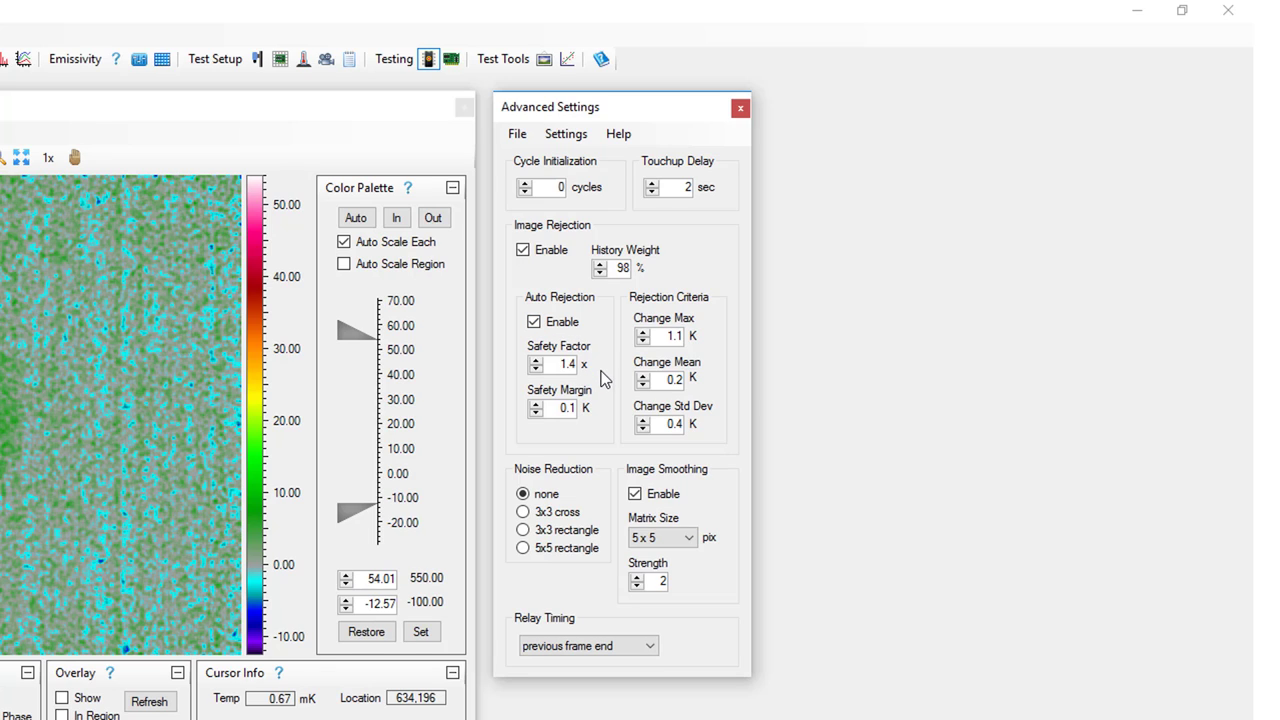
mouse_move(569, 437)
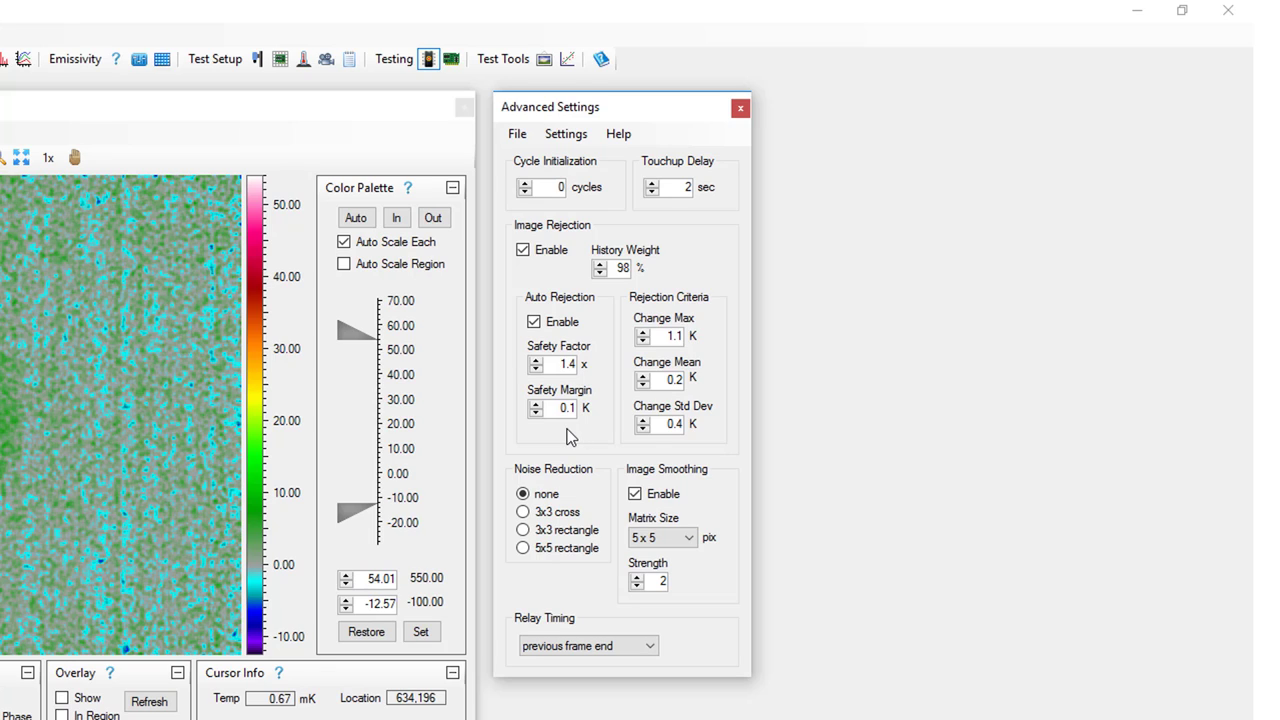
mouse_move(790, 442)
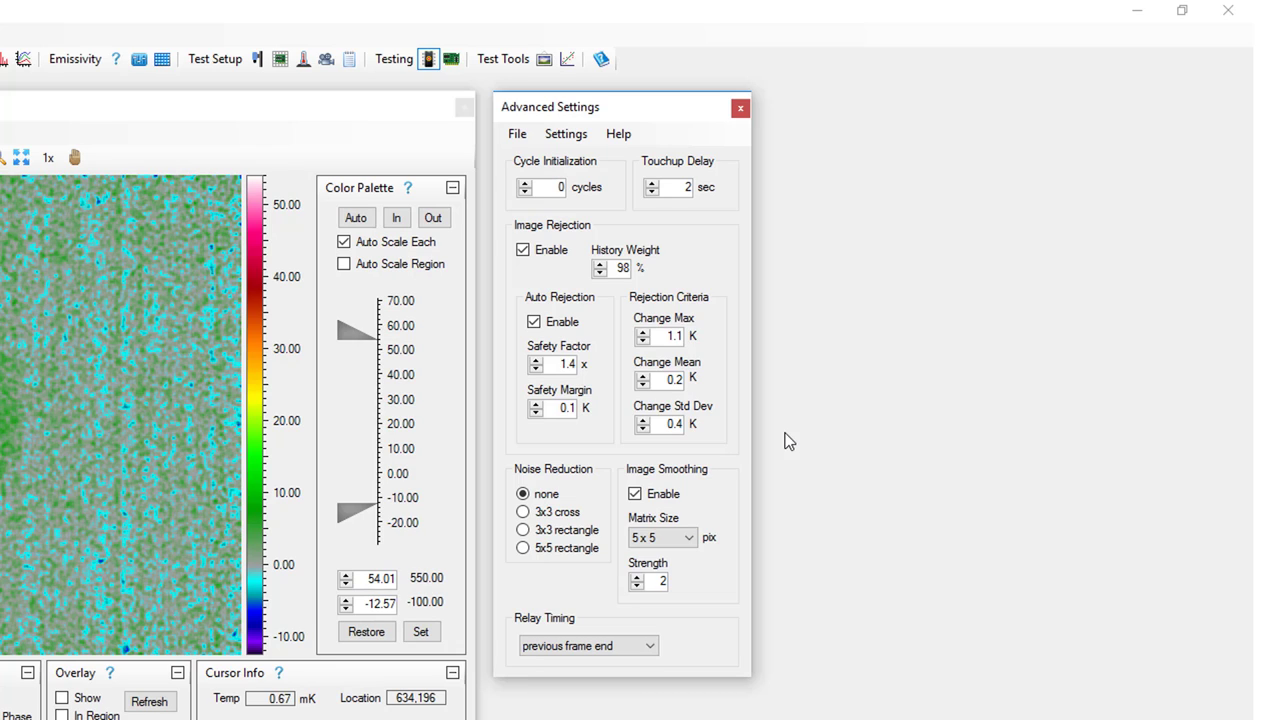
mouse_move(597, 367)
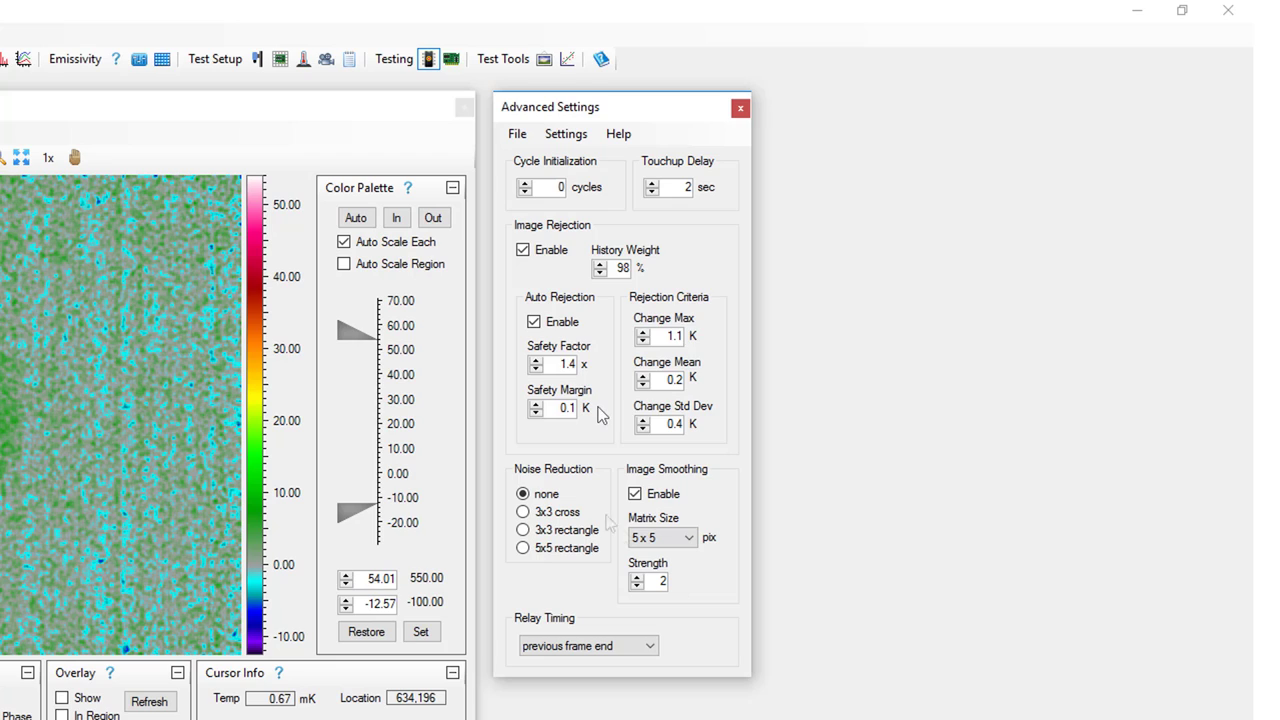
mouse_move(715, 492)
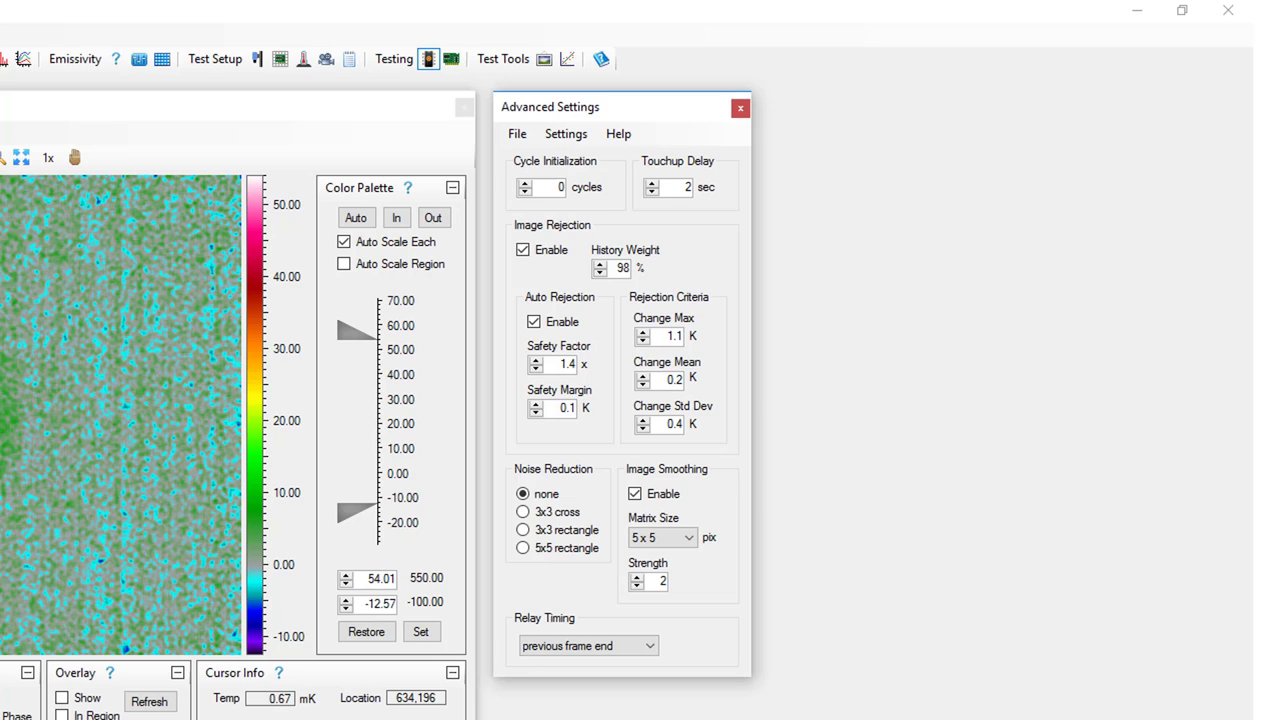
mouse_move(640, 534)
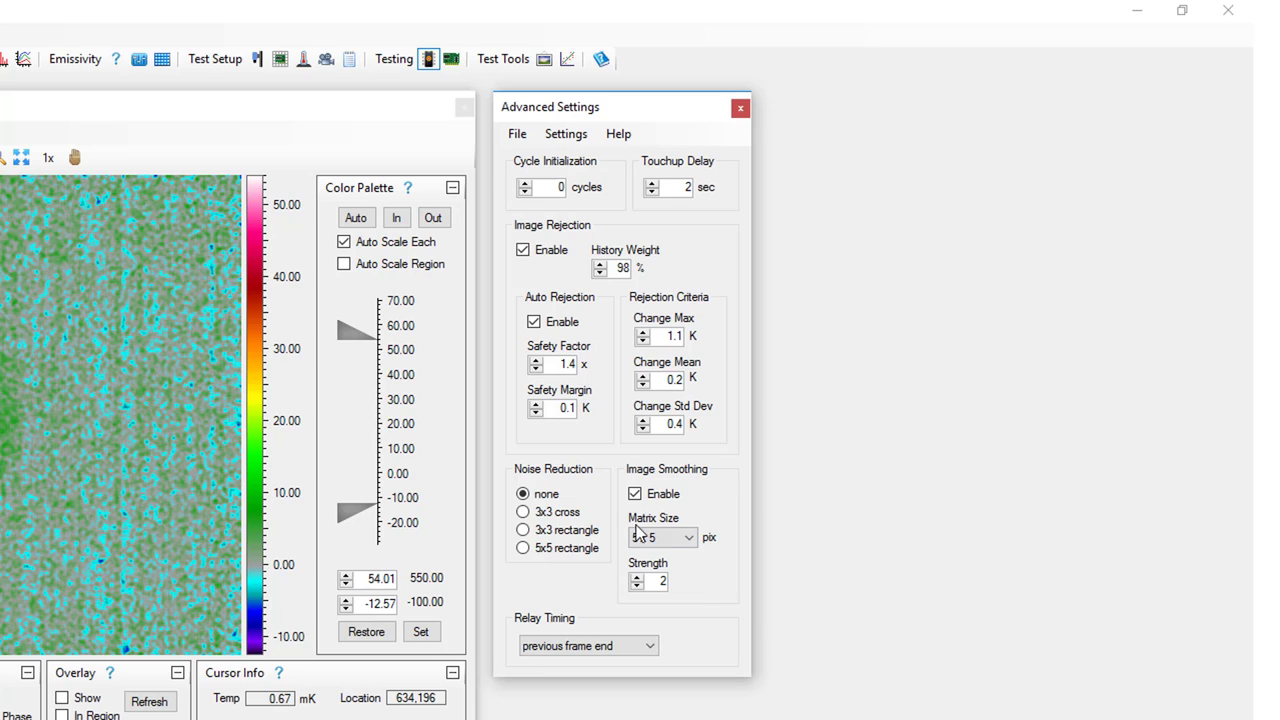
Step: Select 3x3 cross noise reduction and confirm the 5 x 5 smoothing matrix size
left_click(522, 512)
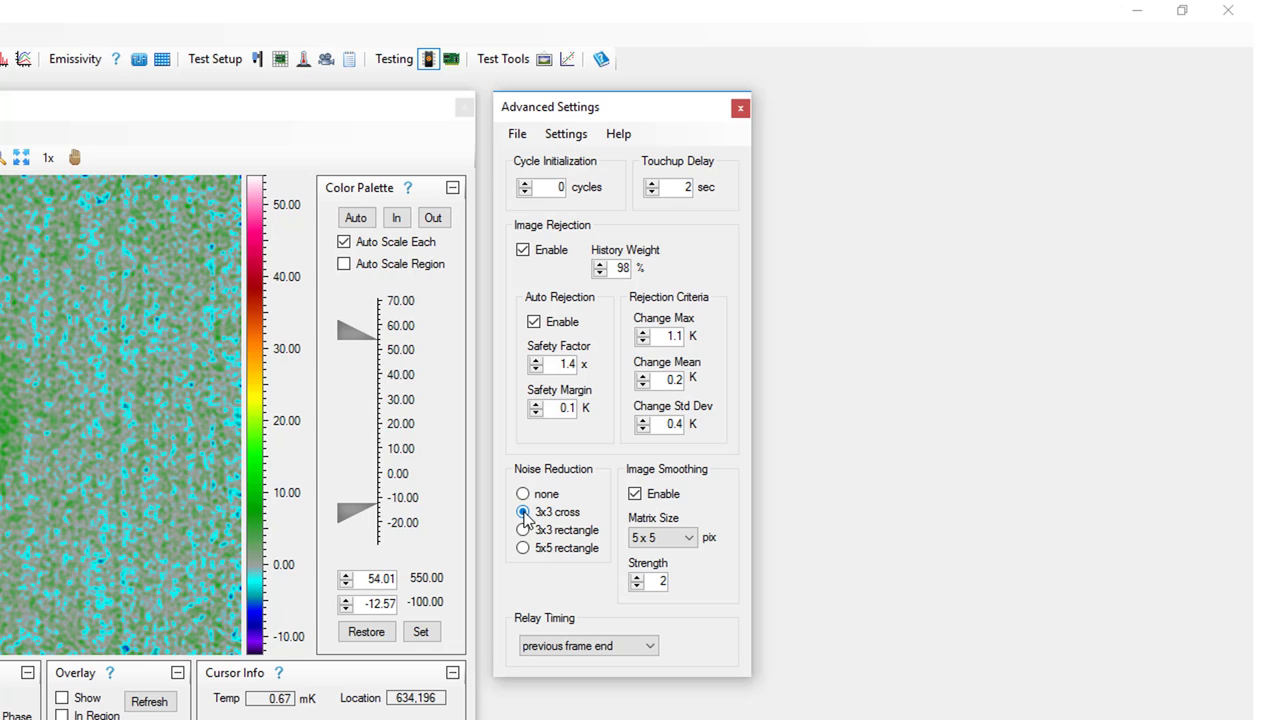
left_click(522, 511)
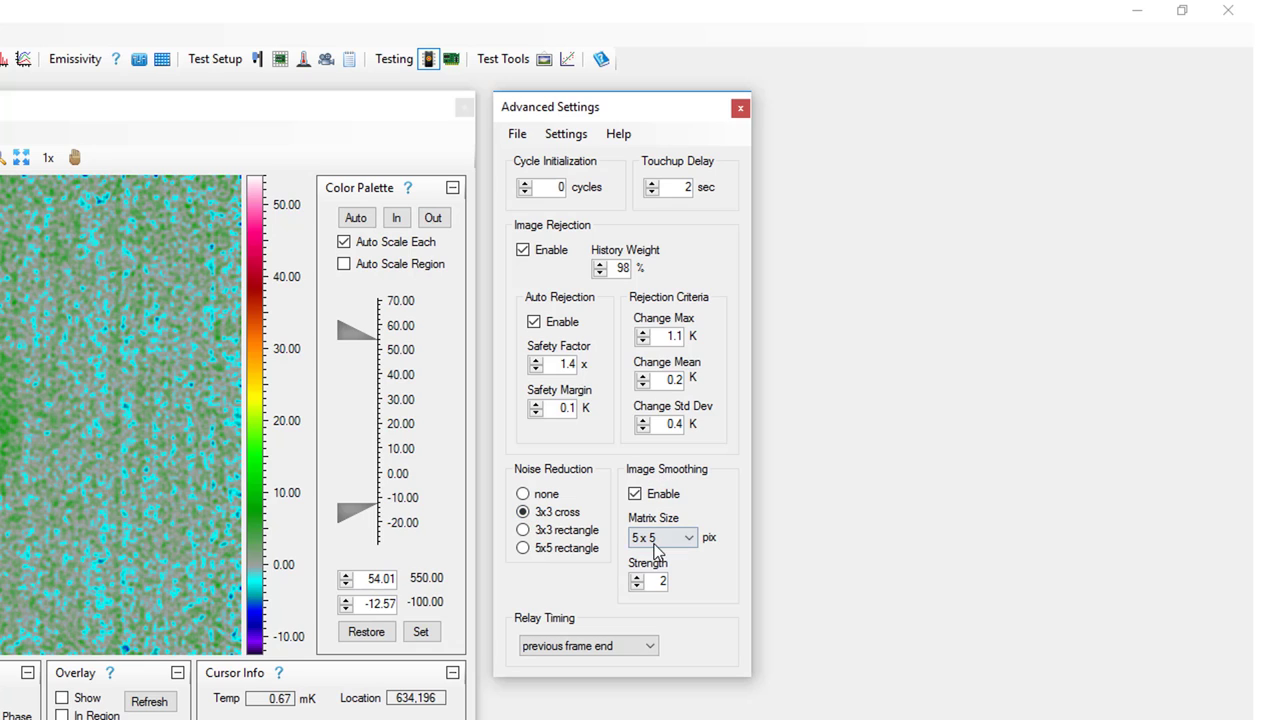